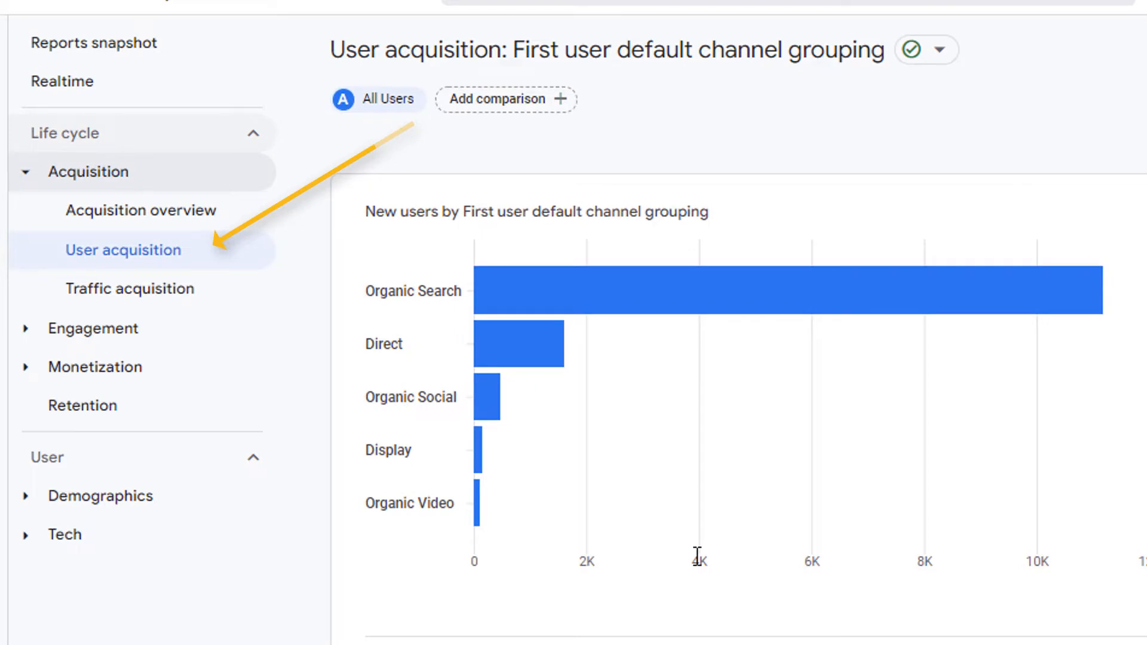
Enter customize mode for the User acquisition report via the pencil icon.
scroll(down, 3)
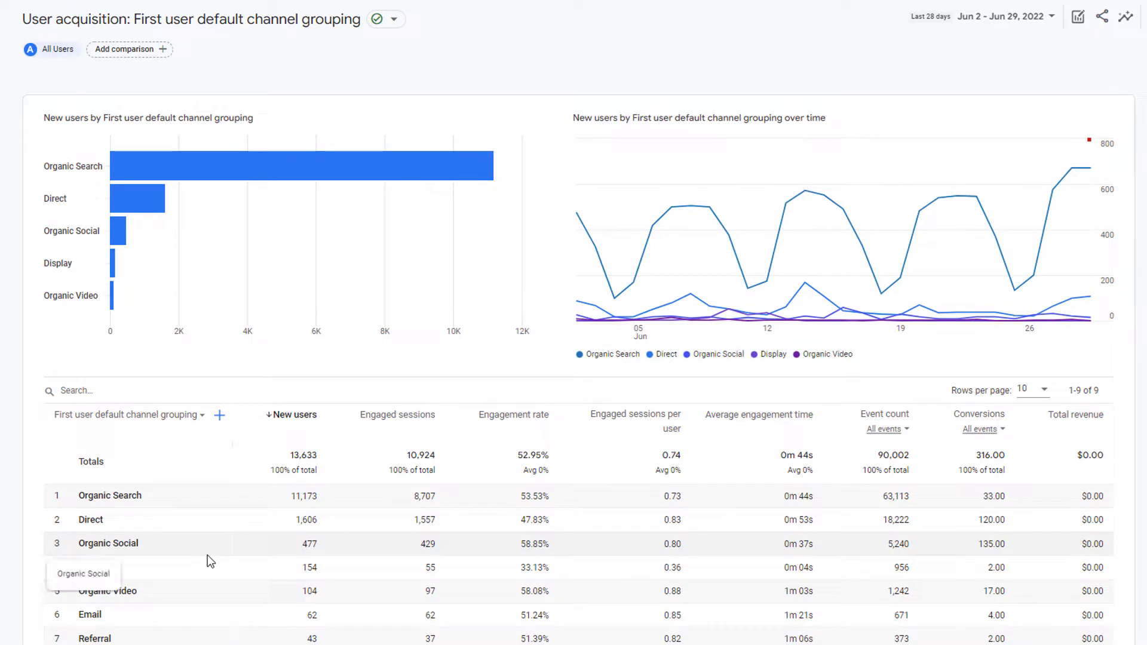
mouse_move(920, 285)
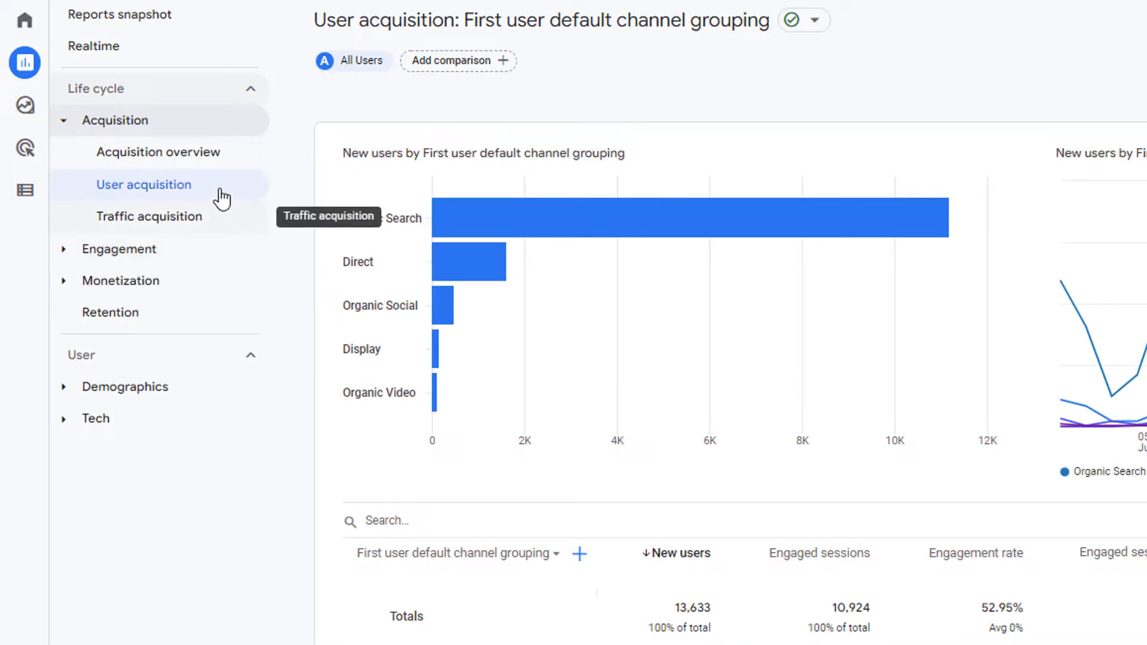
mouse_move(189, 191)
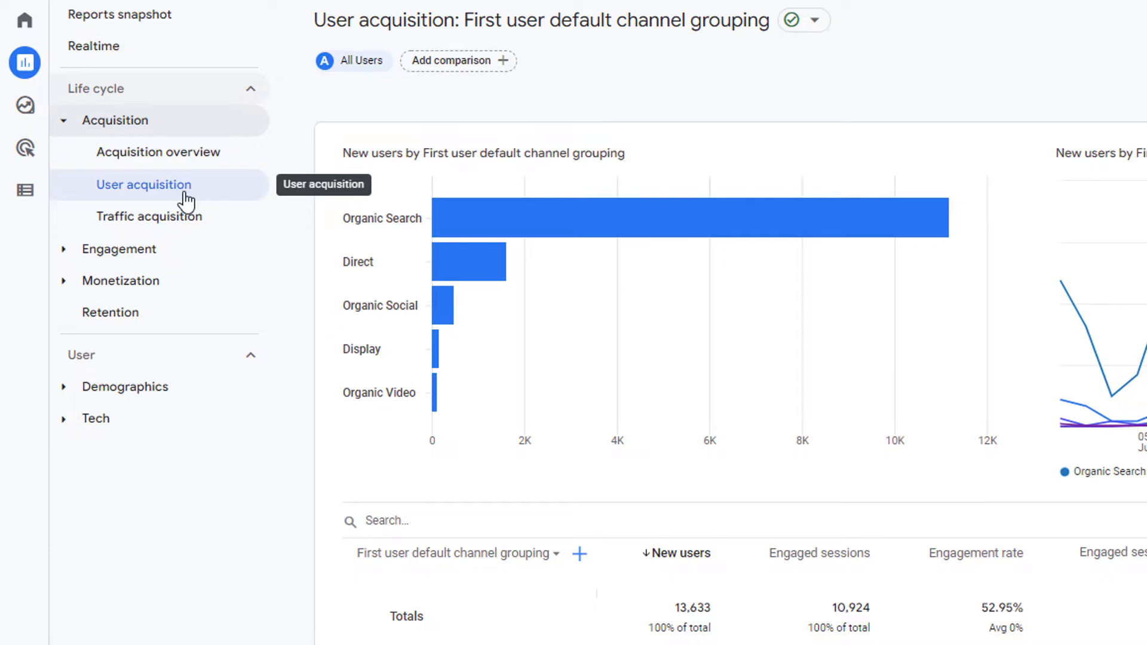
scroll(right, 3)
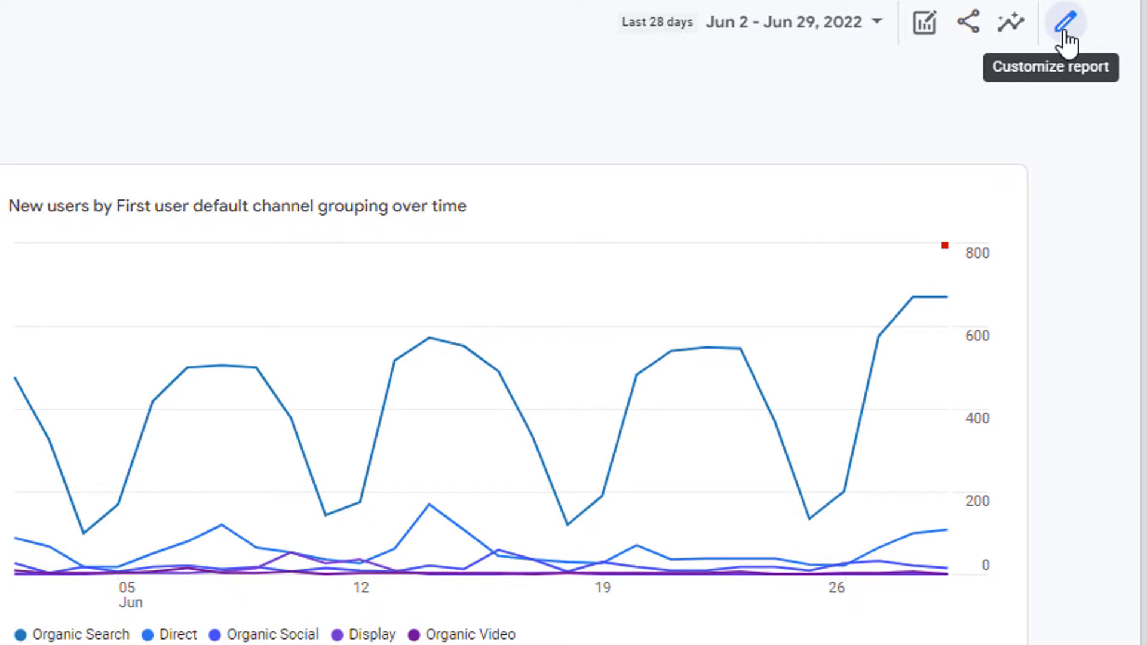
click(1065, 21)
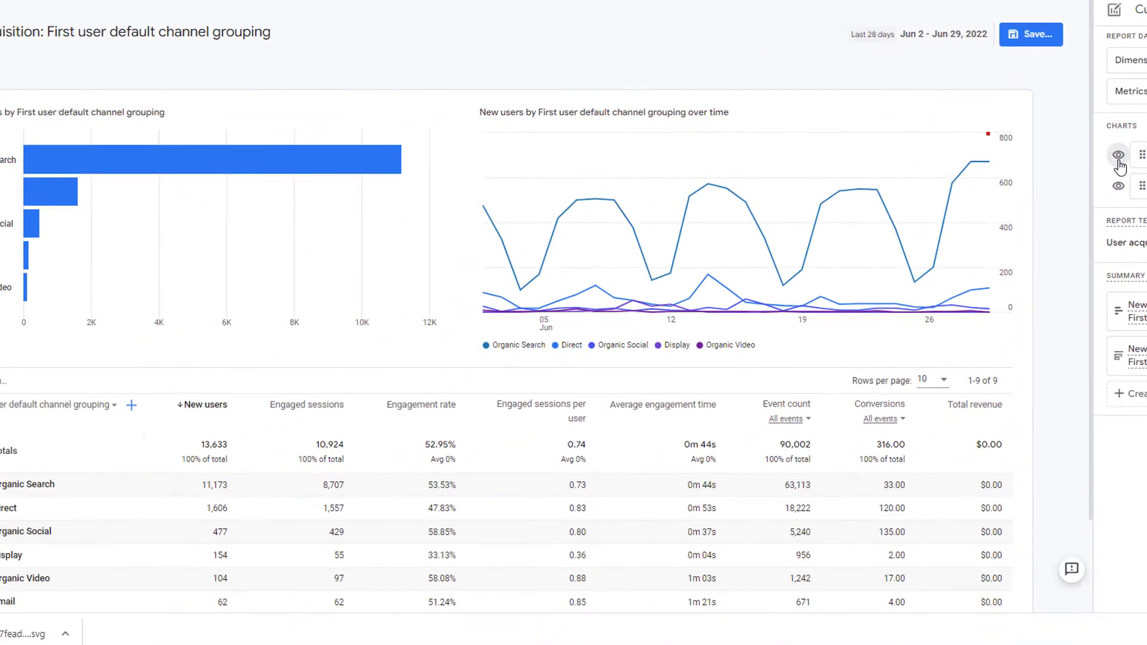
click(1119, 154)
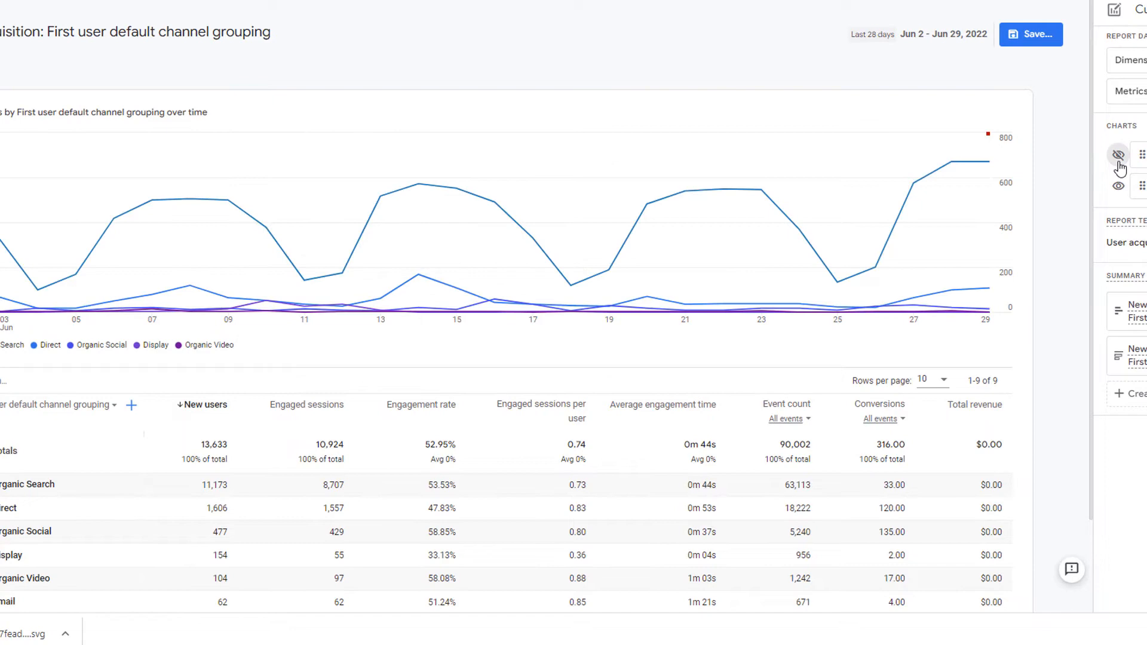
mouse_move(1117, 181)
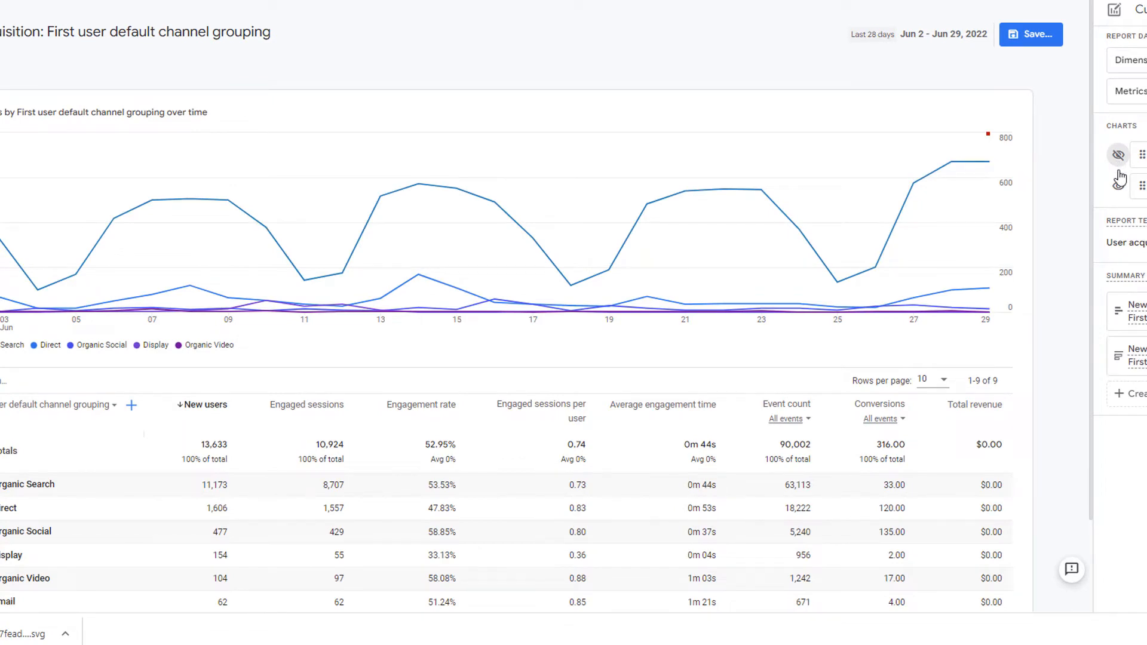
mouse_move(1119, 184)
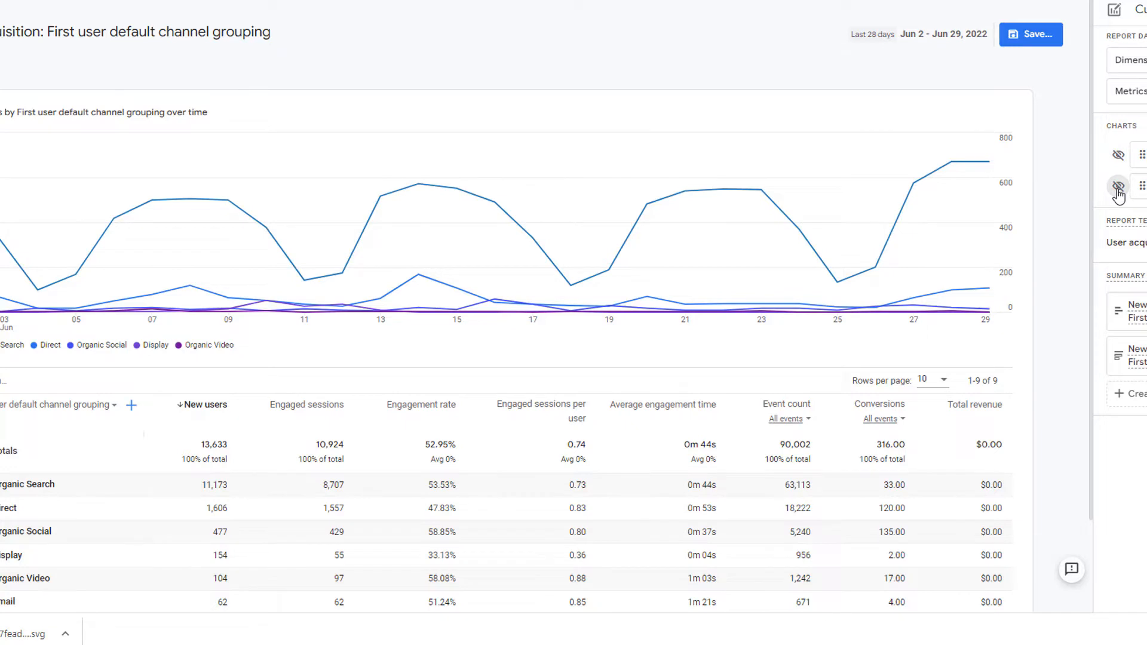
click(1118, 185)
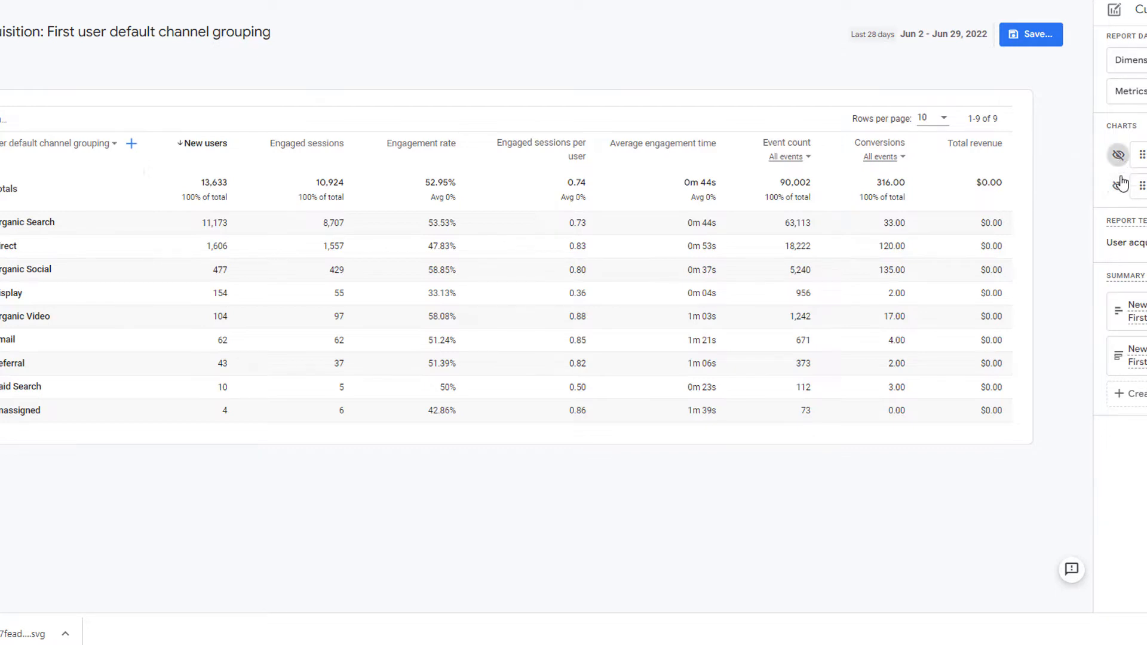
click(1117, 154)
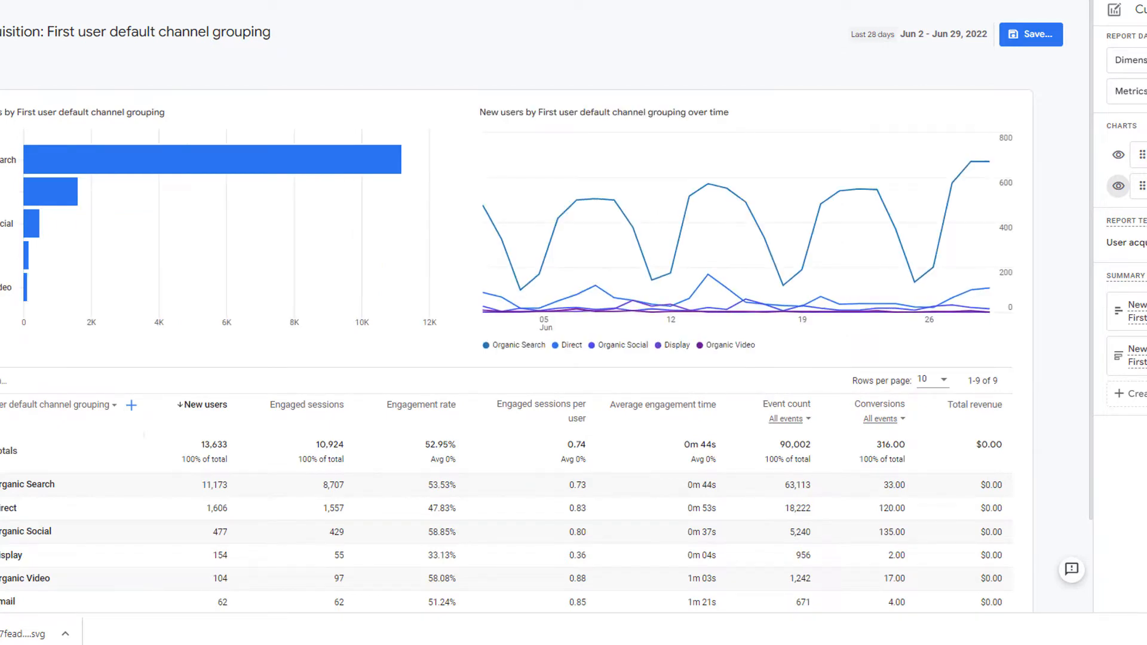
scroll(down, 3)
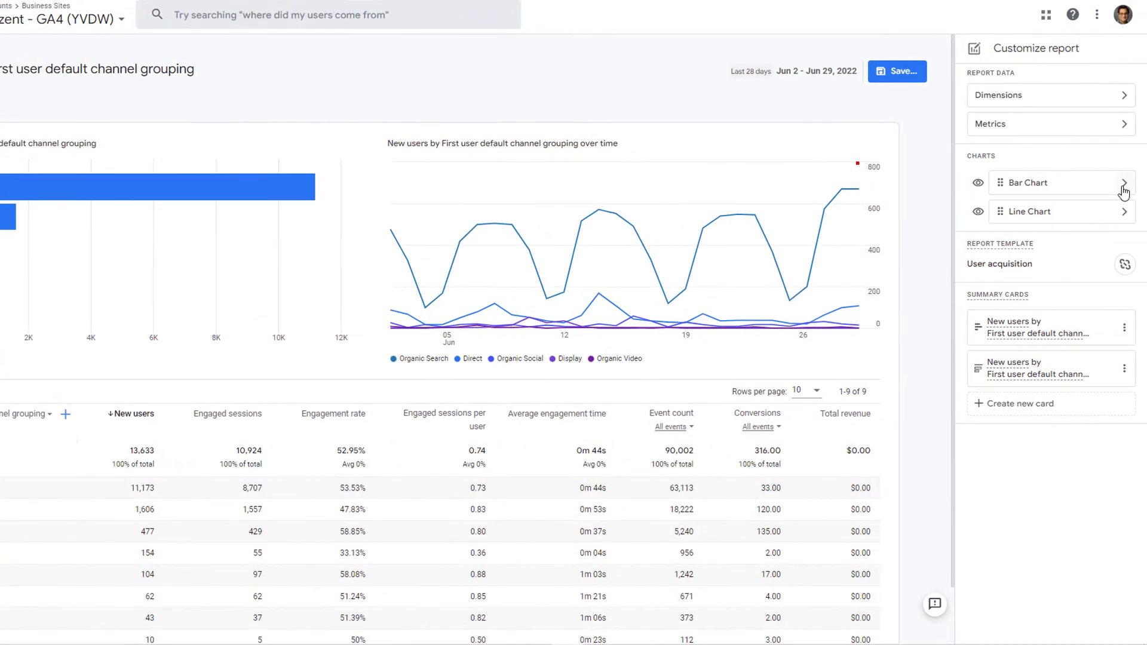
mouse_move(1028, 218)
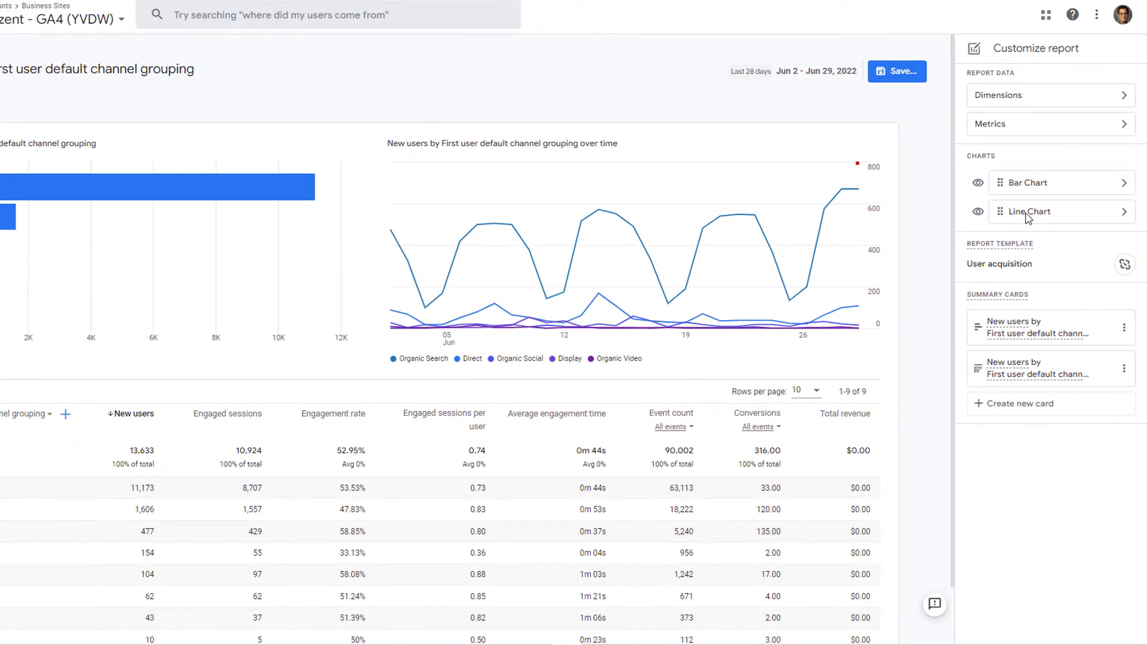
mouse_move(1129, 226)
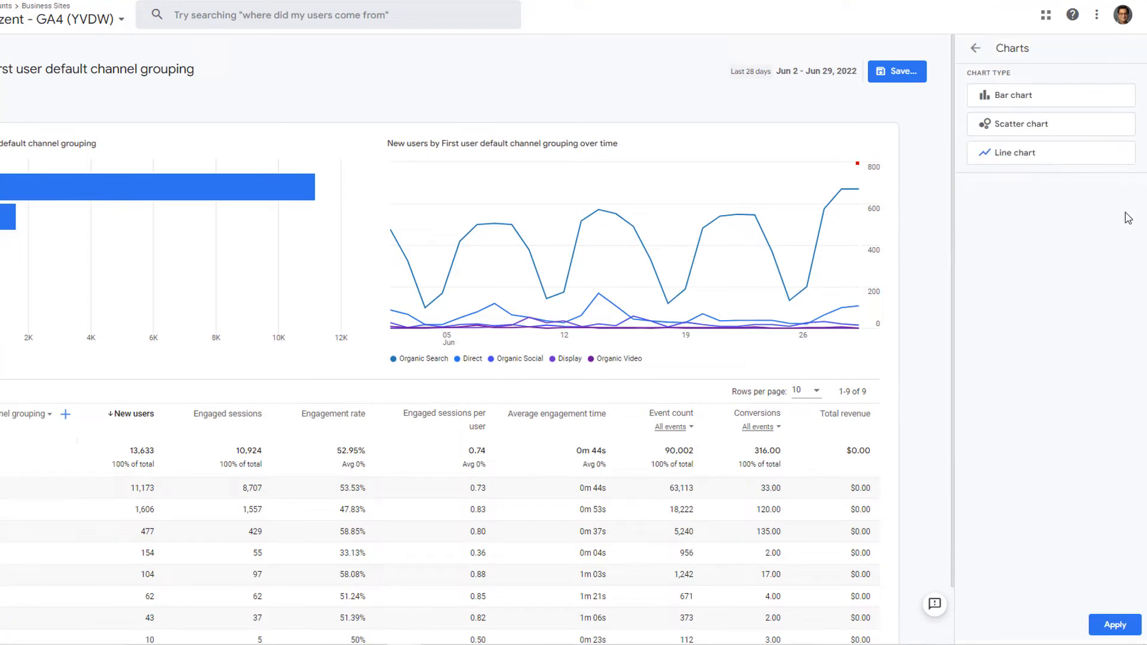
mouse_move(997, 128)
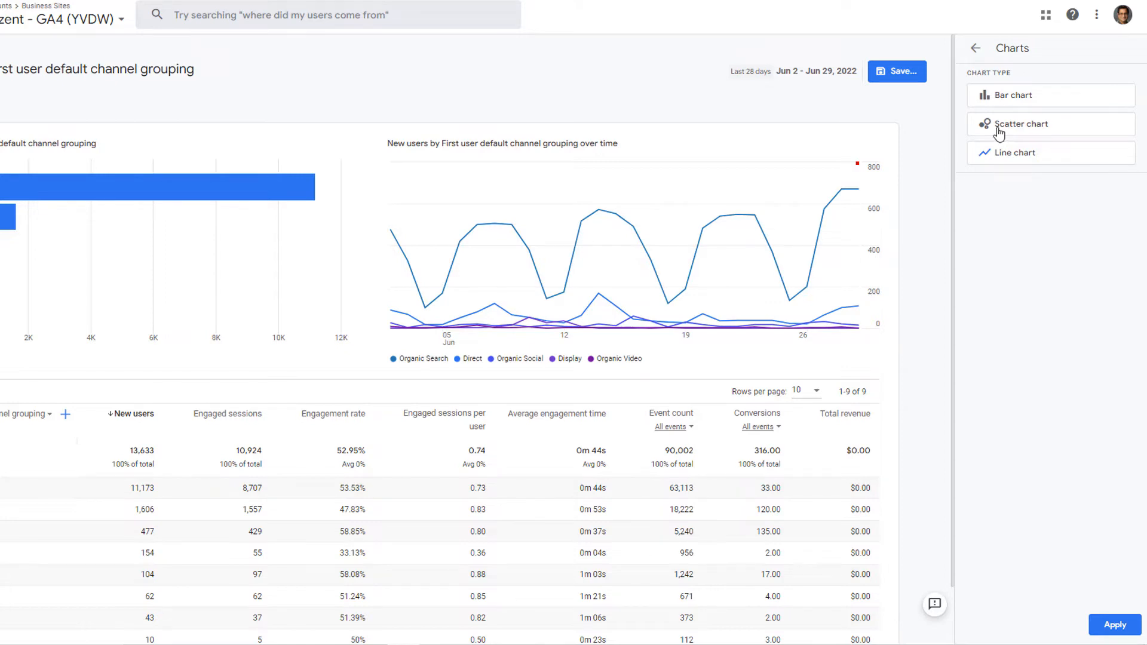
mouse_move(1008, 250)
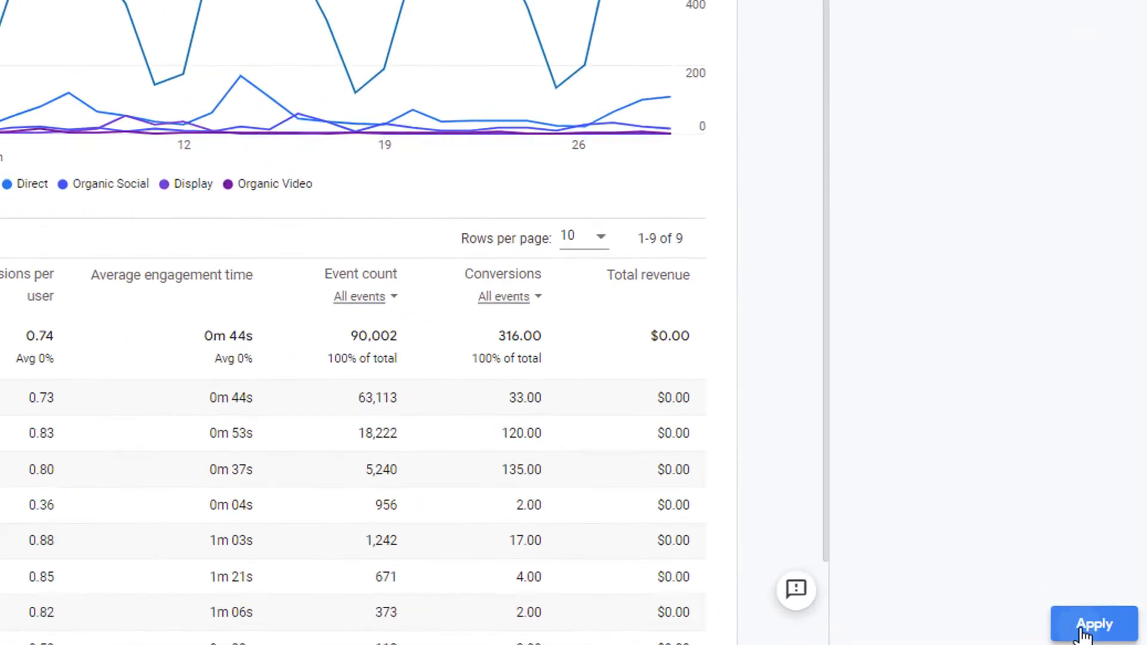
Apply the Scatter chart type (New users vs Engaged sessions) to the second chart.
click(1093, 624)
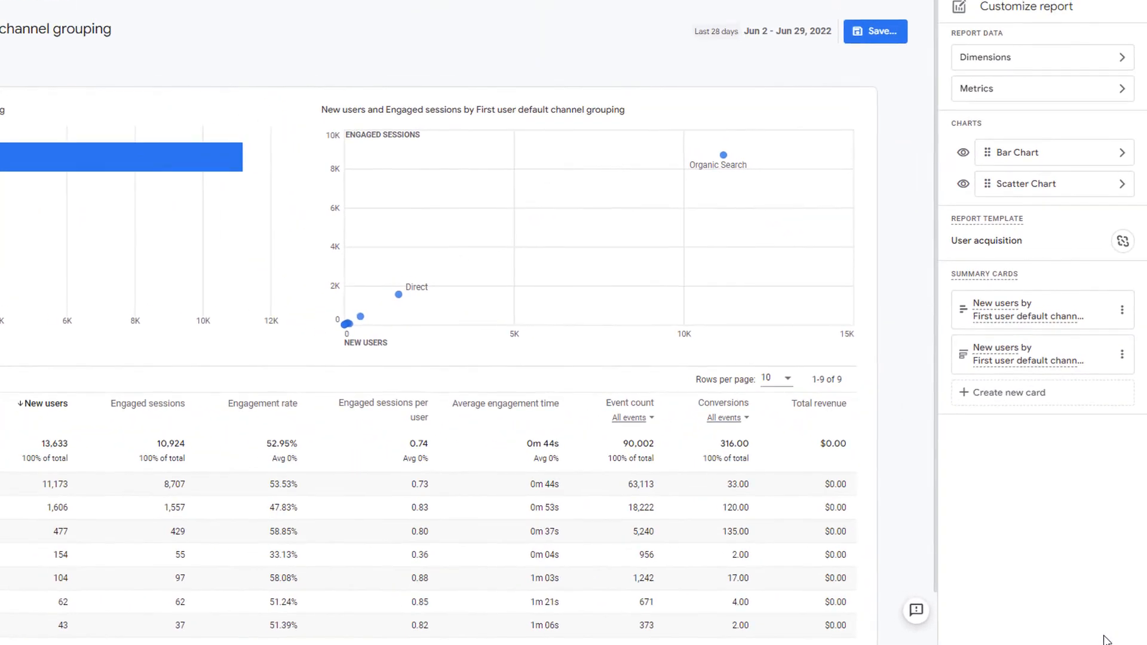
mouse_move(680, 248)
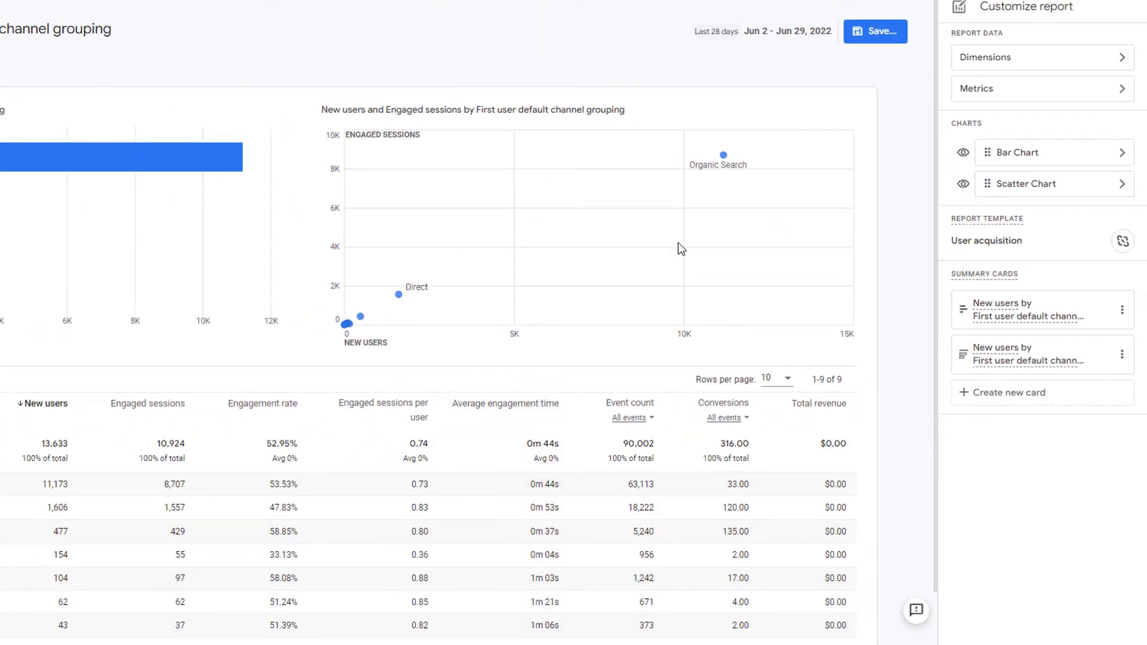
mouse_move(735, 215)
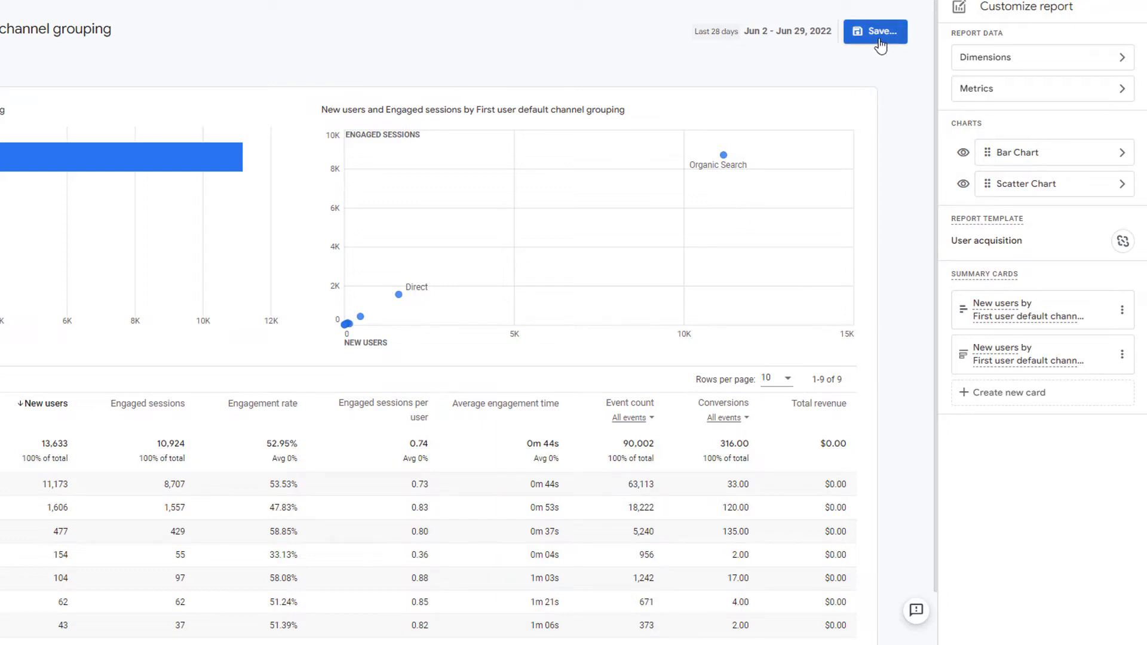
Choose Save changes to current report from the Save… menu.
click(875, 31)
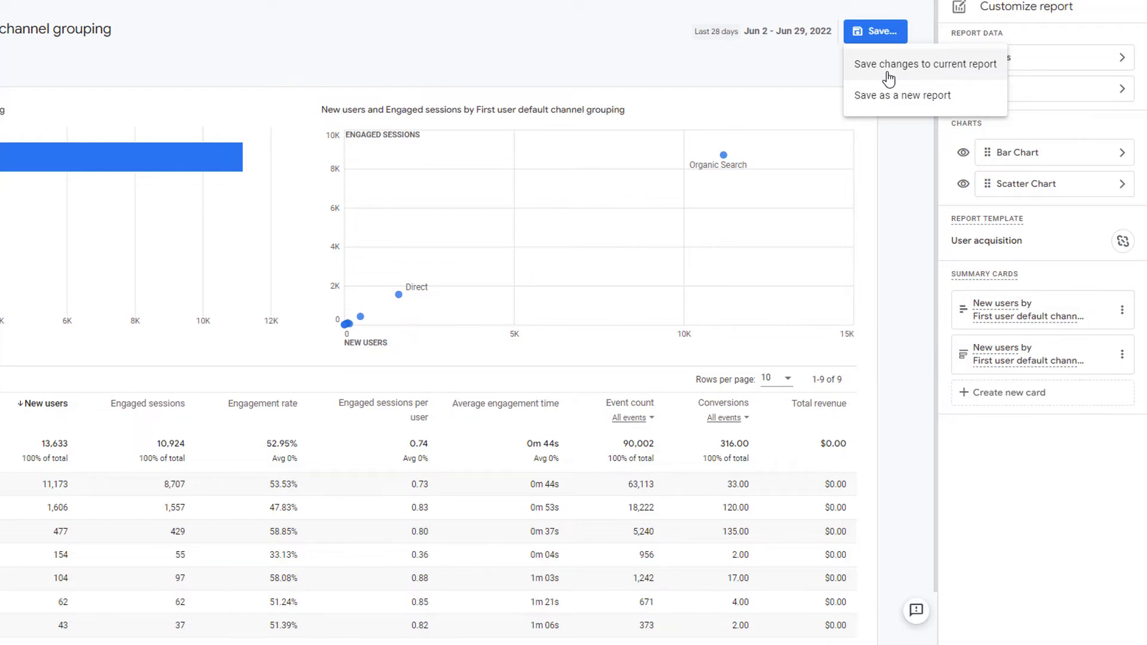
mouse_move(889, 96)
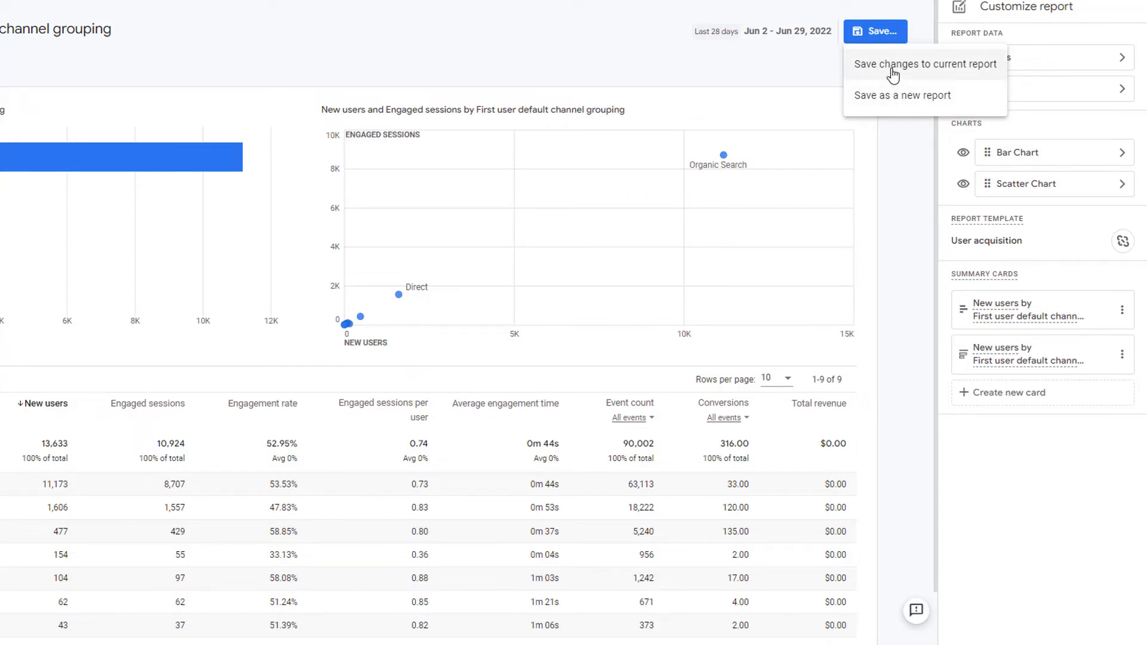
click(925, 64)
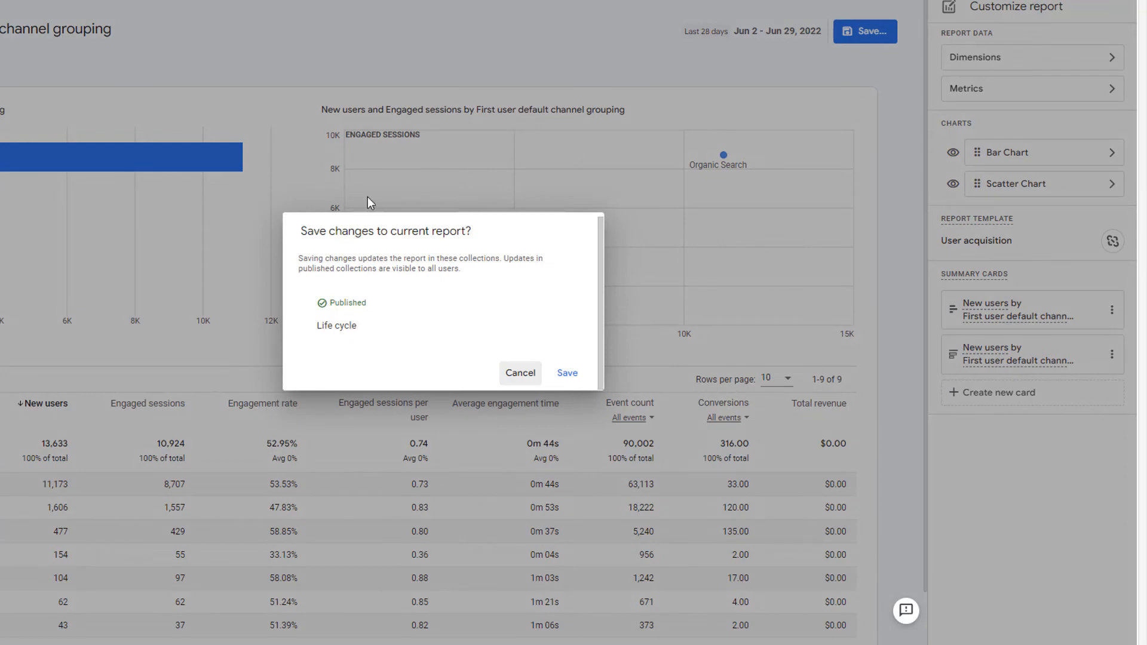
mouse_move(386, 338)
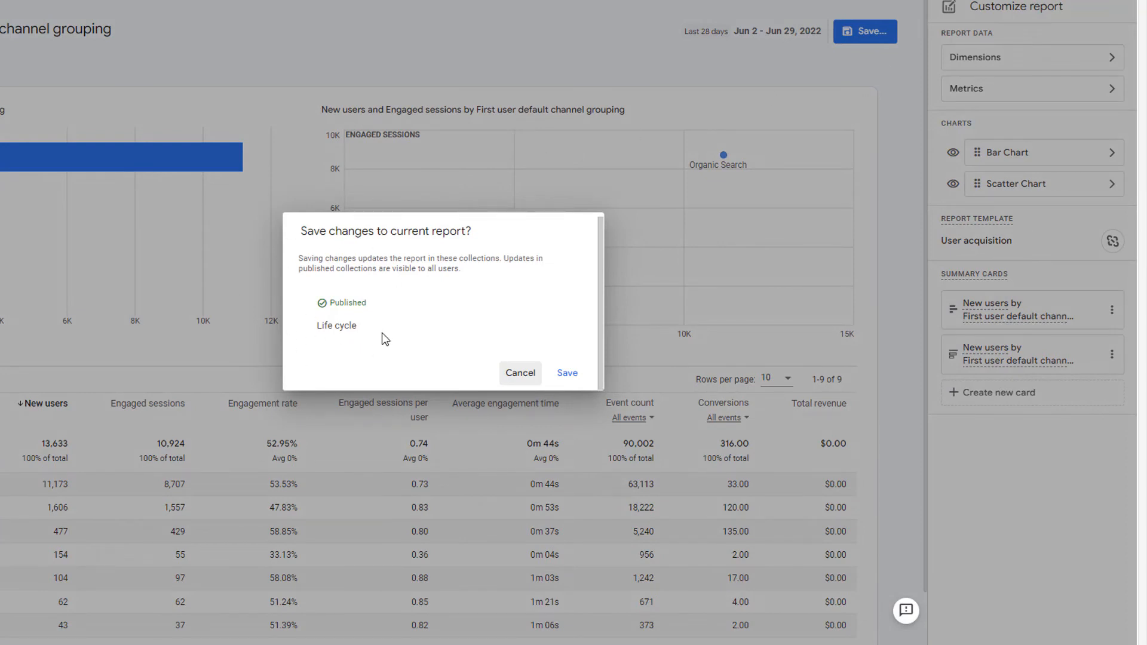
mouse_move(358, 334)
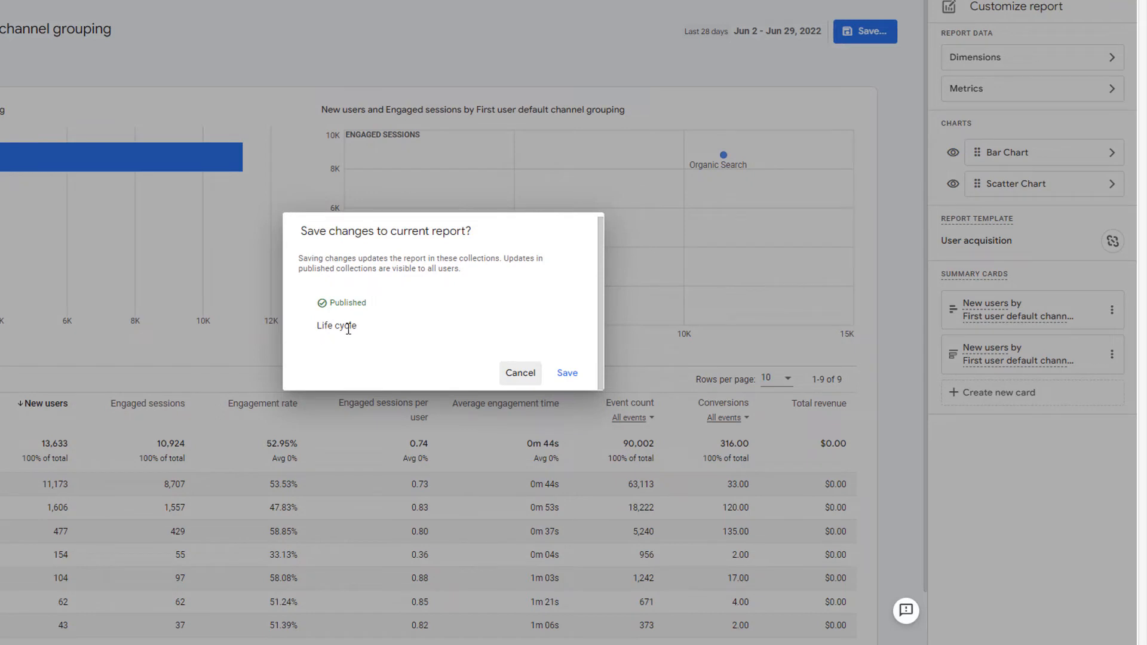
mouse_move(380, 258)
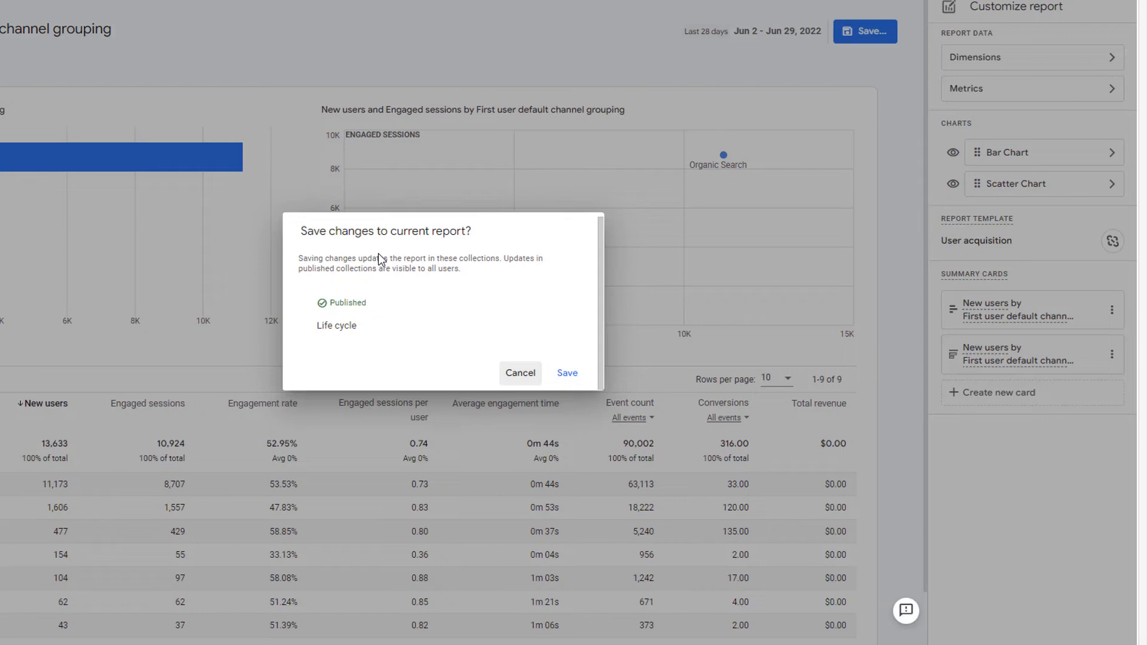
mouse_move(567, 373)
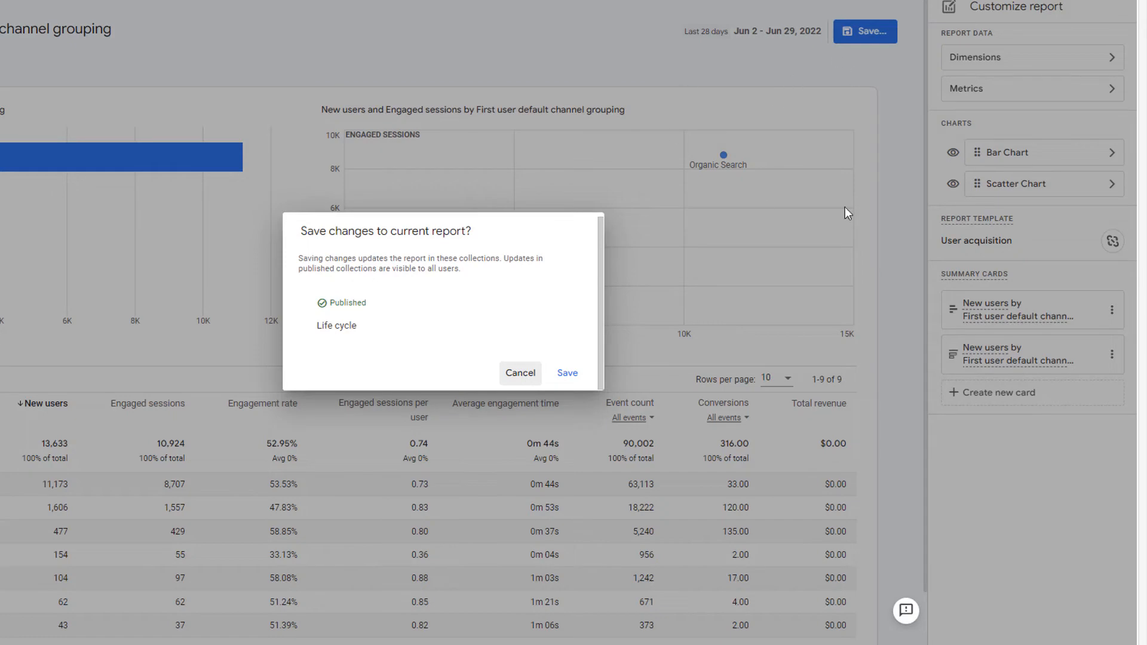
mouse_move(796, 110)
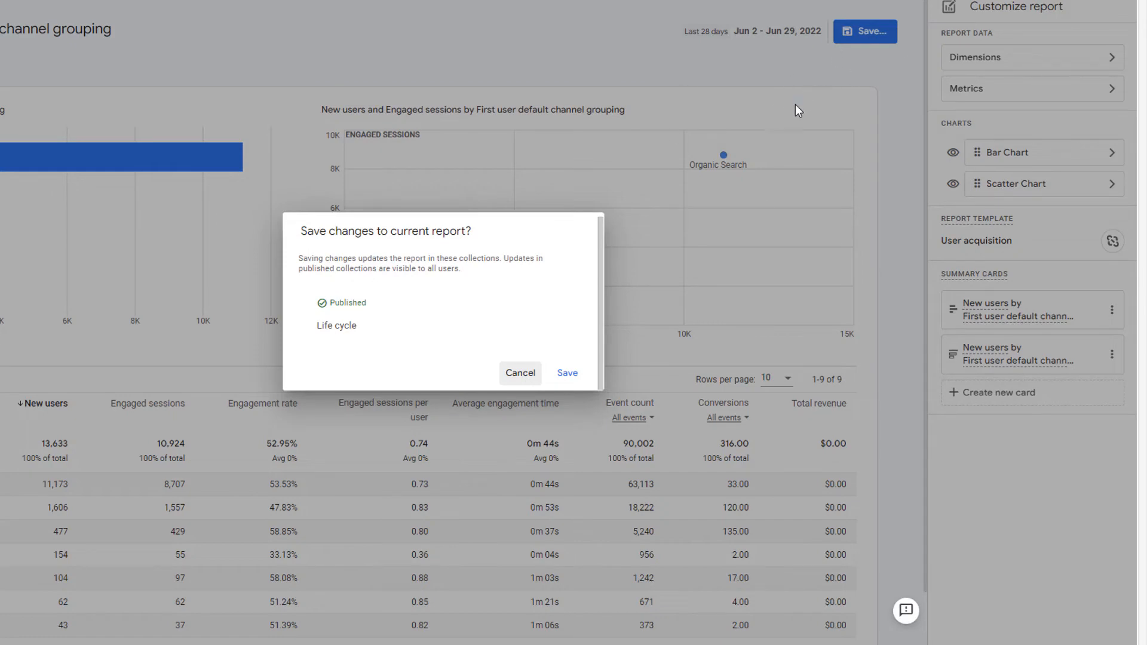
Confirm saving the scatter chart change to the current User acquisition report.
click(567, 373)
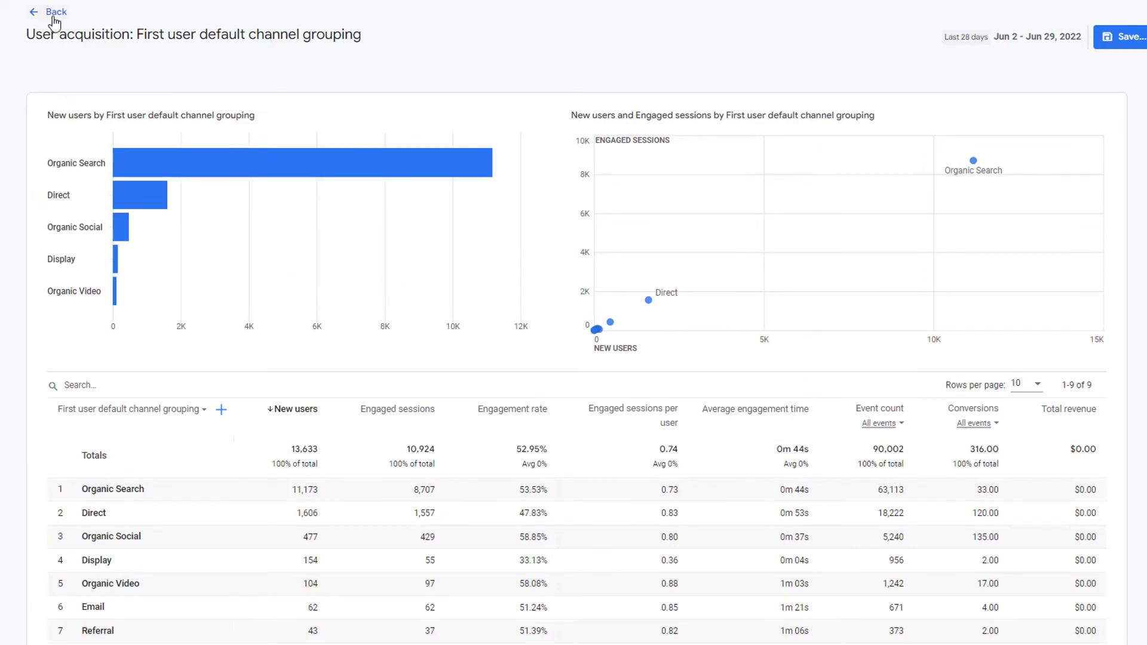
Return to the standard User acquisition report showing the saved bar and scatter charts.
click(57, 12)
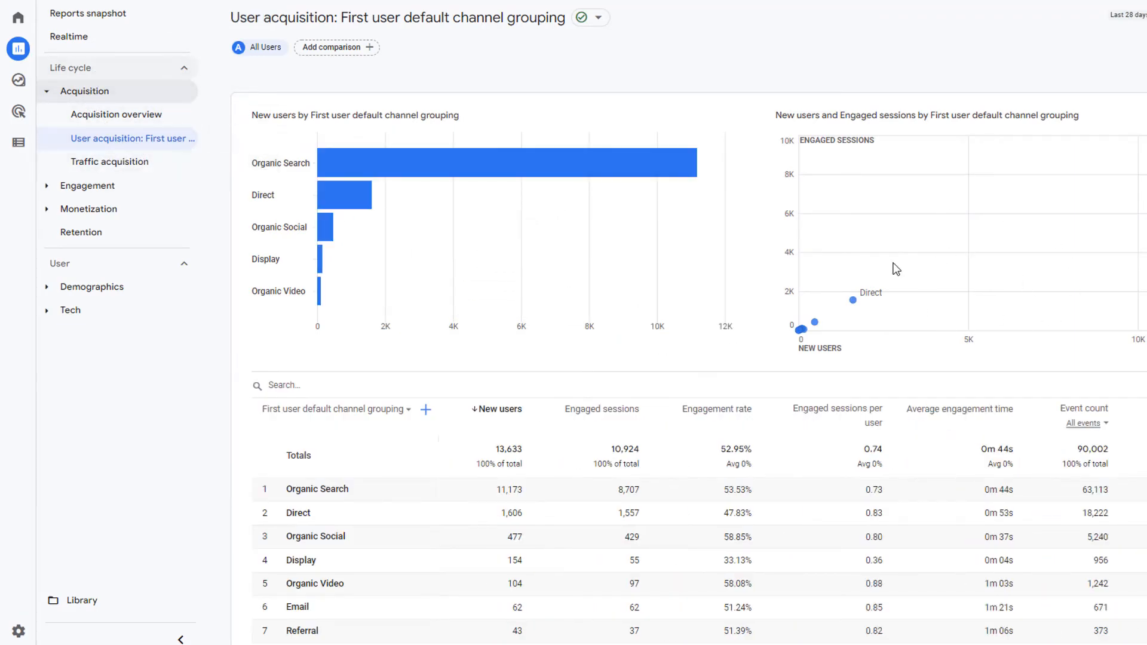
mouse_move(997, 269)
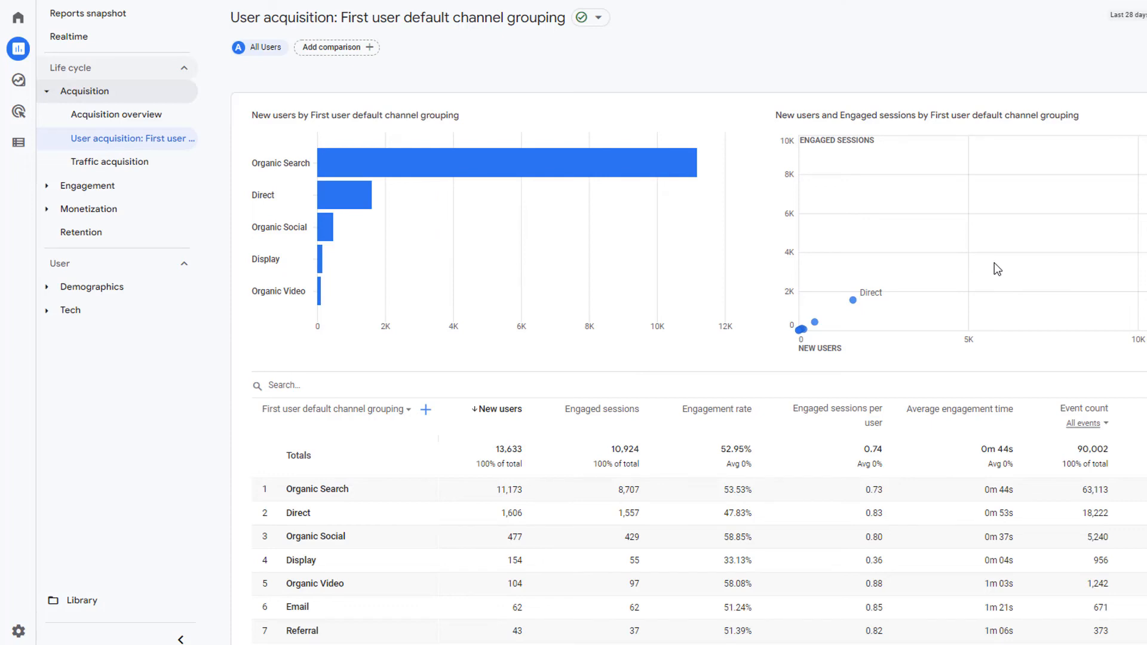